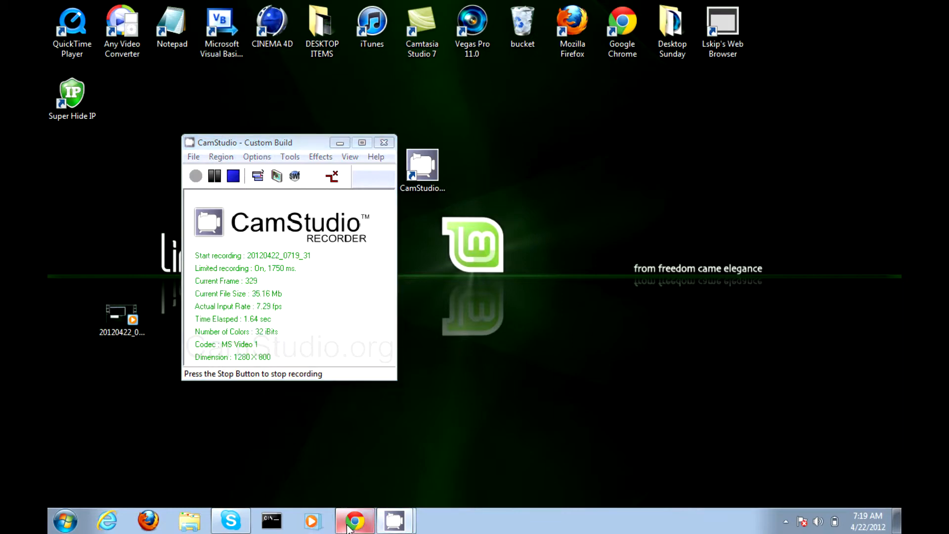
# Browse the TechHelpVideos and BeneficialVids channel pages and look through TechHelpVideos' uploaded videos.
pyautogui.click(355, 521)
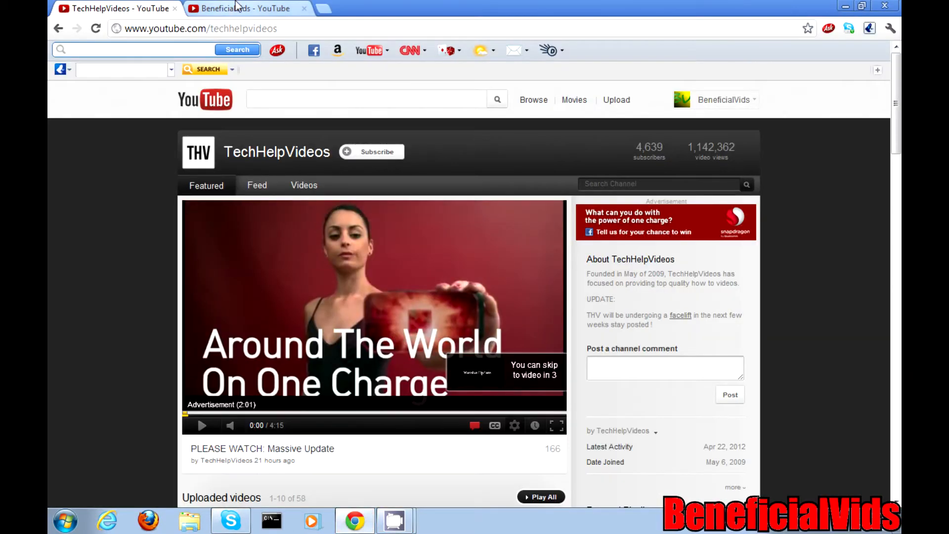
pyautogui.click(245, 8)
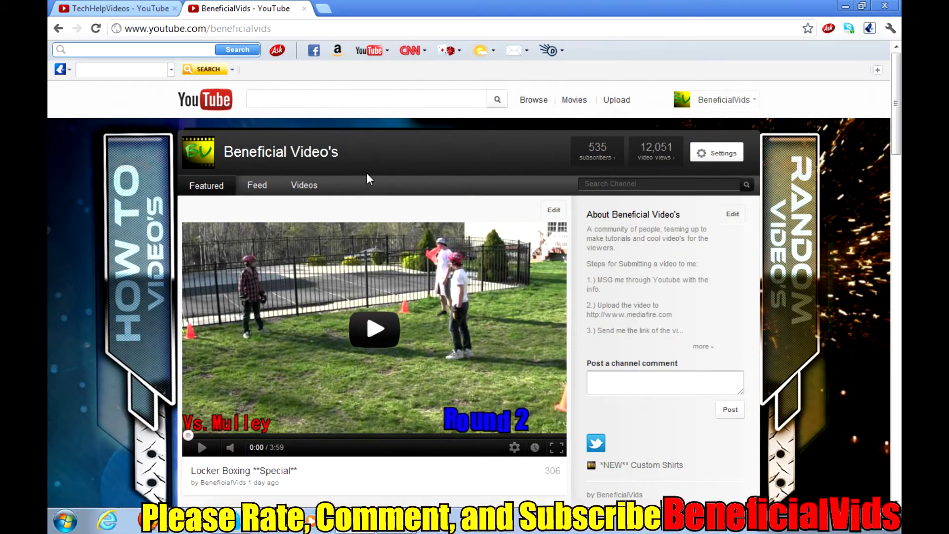
pyautogui.click(115, 9)
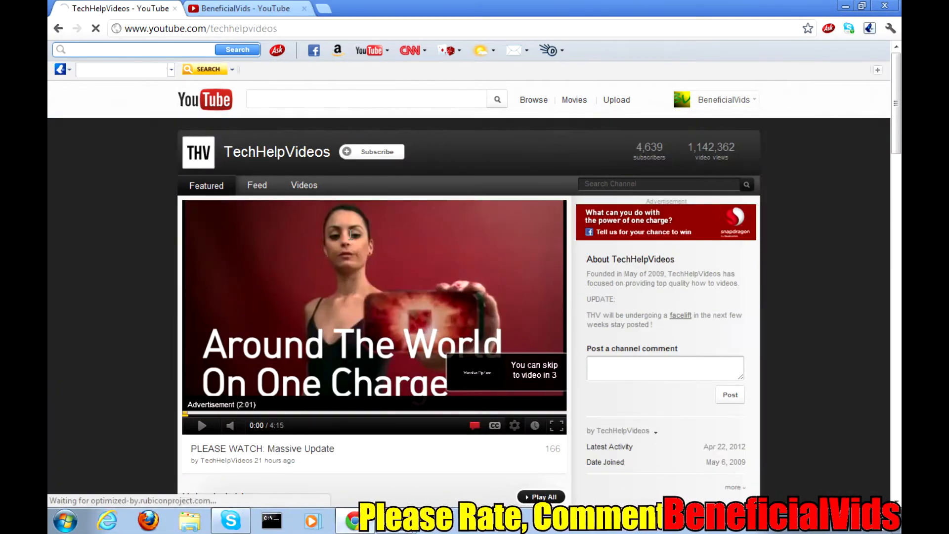
pyautogui.scroll(-3)
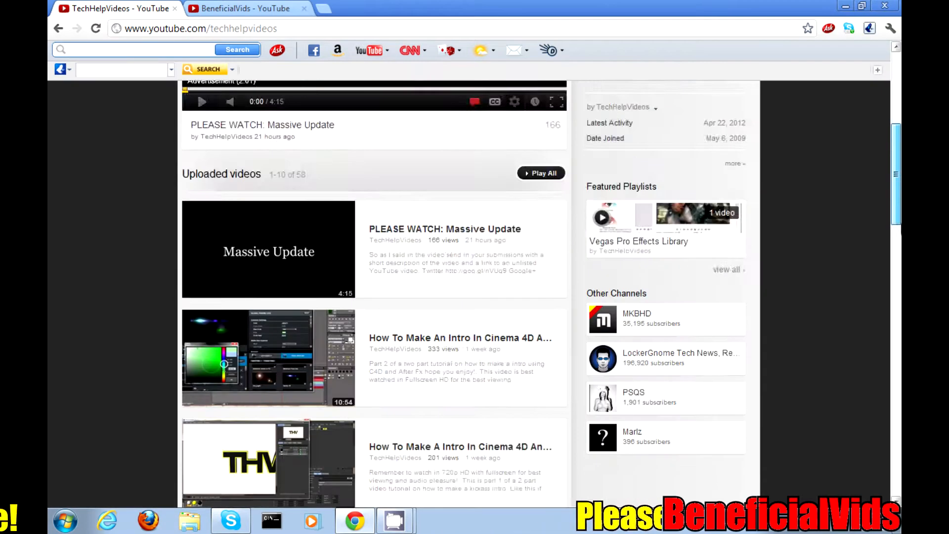
pyautogui.scroll(3)
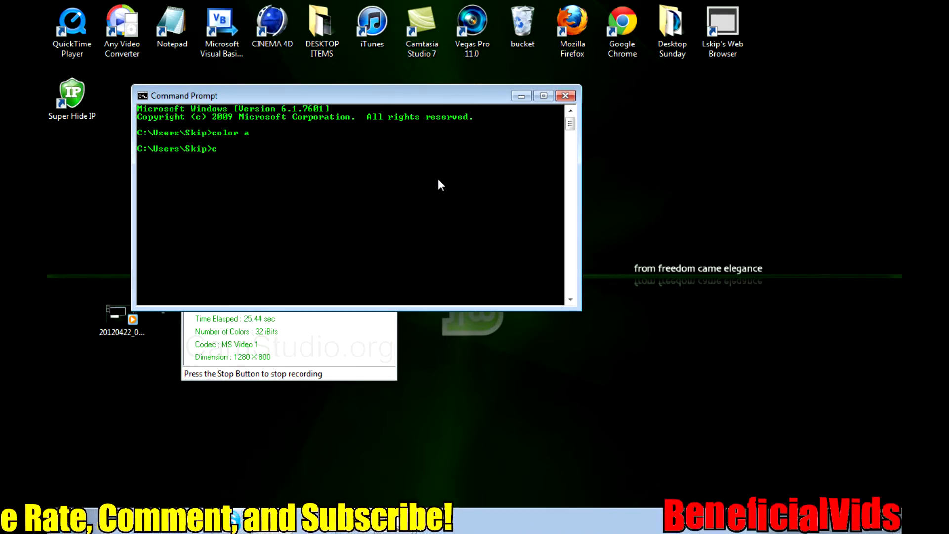
# Cycle the console text through colours b, 9 and others with repeated color commands.
pyautogui.write('olor b')
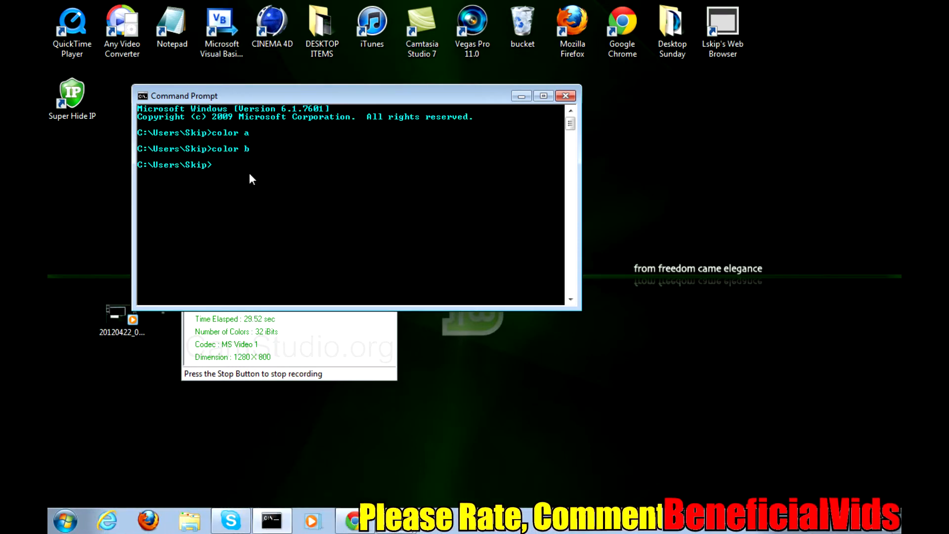
pyautogui.write('color 3')
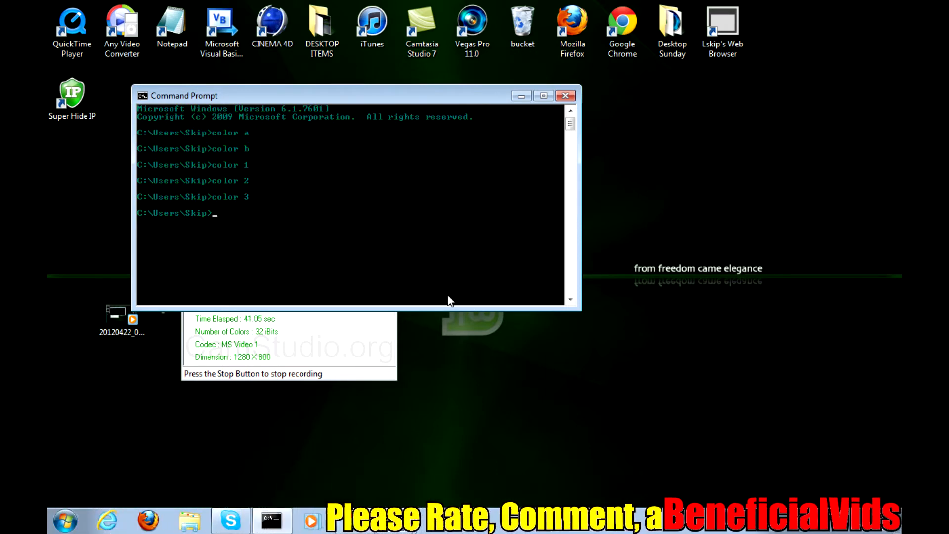
pyautogui.write('color 9')
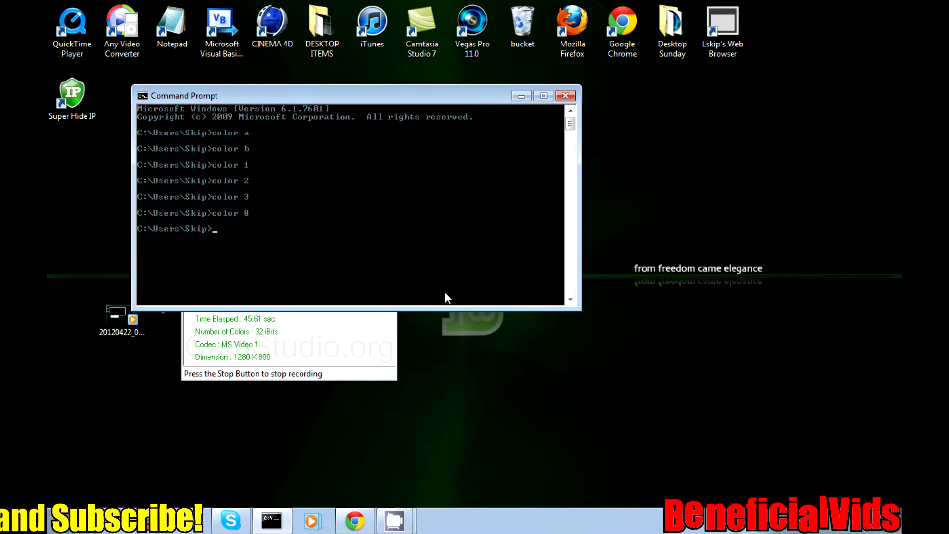
pyautogui.write('color a')
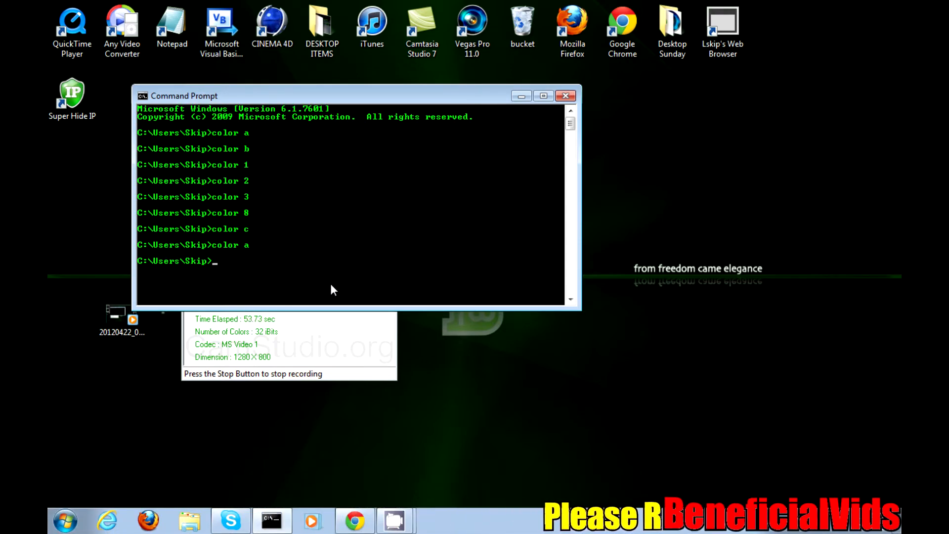
# Enter a final color command before returning to the TechHelpVideos channel page.
pyautogui.write('color')
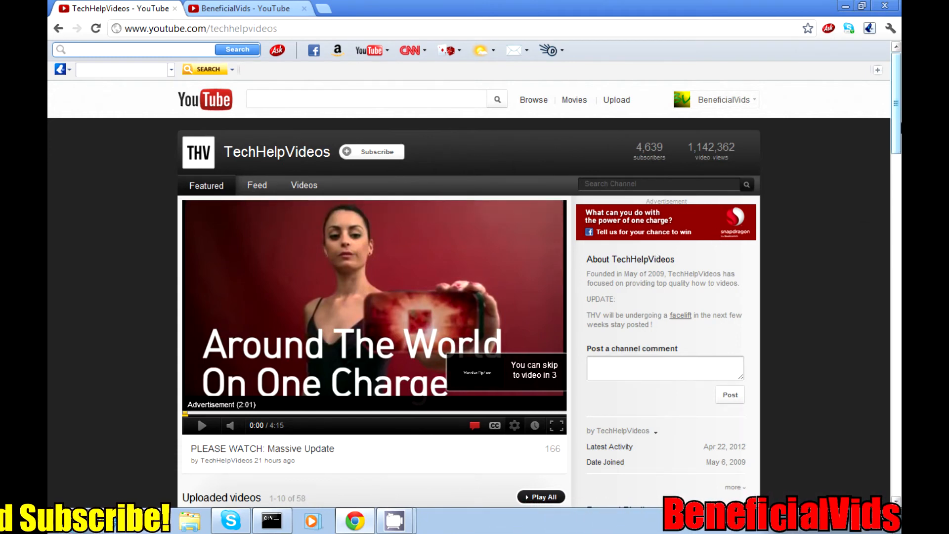
# Subscribe to the TechHelpVideos channel and return to the BeneficialVids channel page.
pyautogui.scroll(-3)
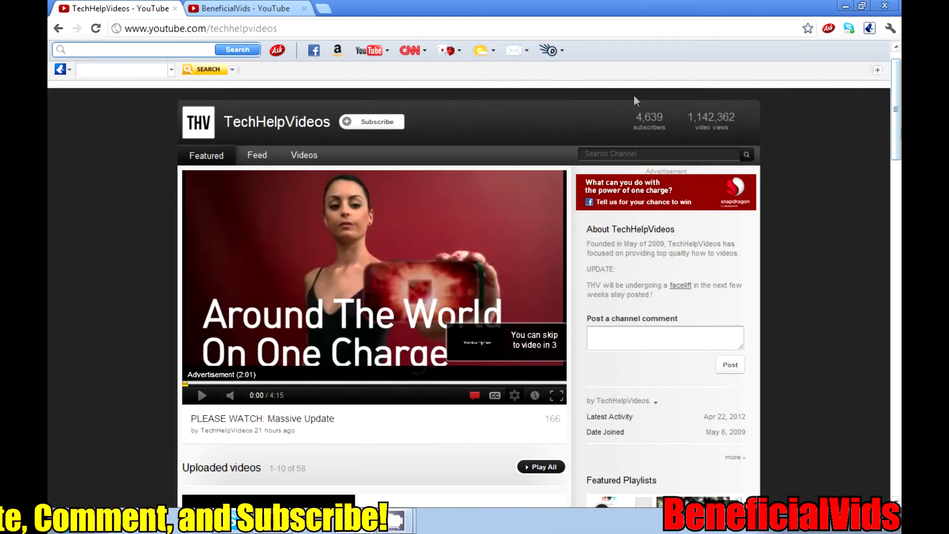
pyautogui.click(371, 121)
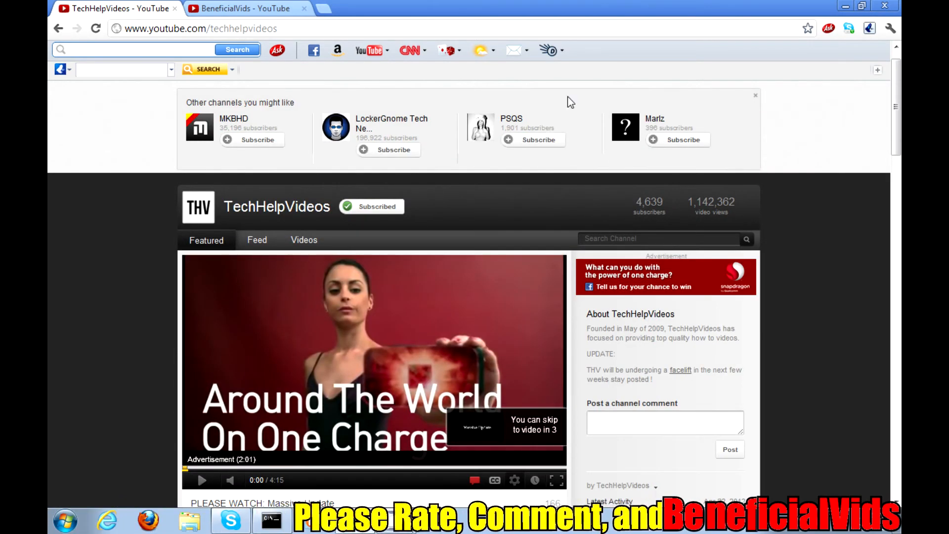
pyautogui.click(247, 9)
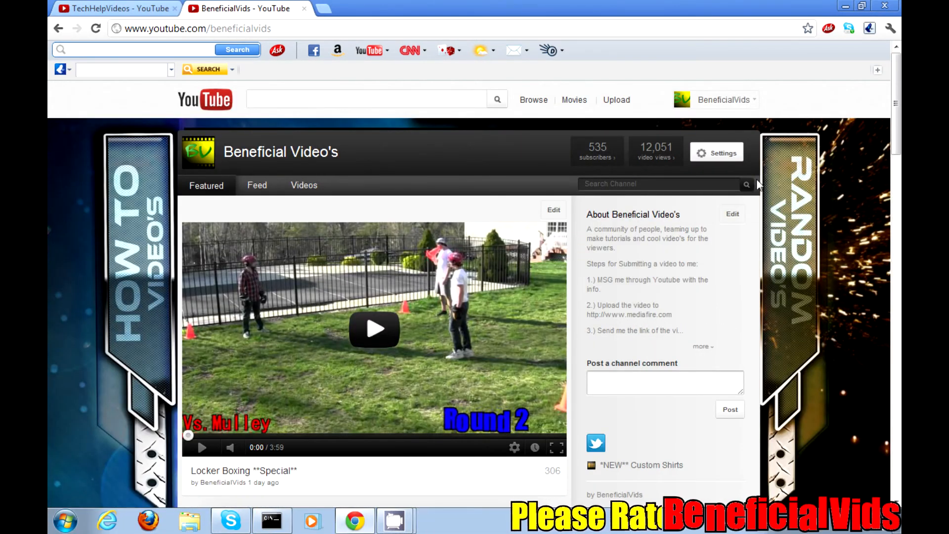